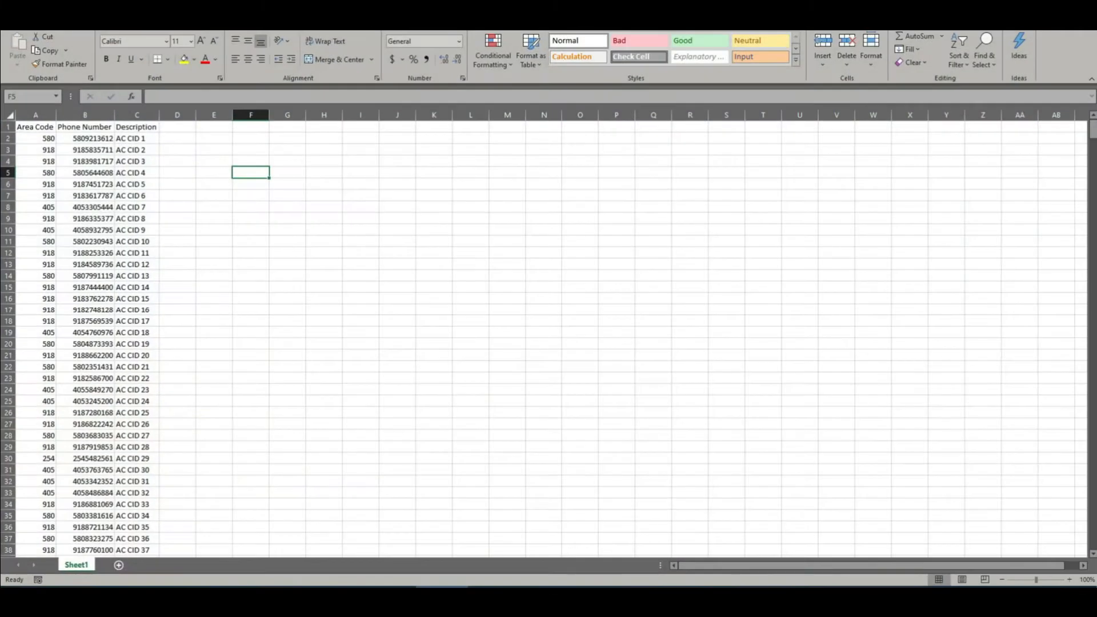
{"action": "mouse_move", "coordinate": [154, 217]}
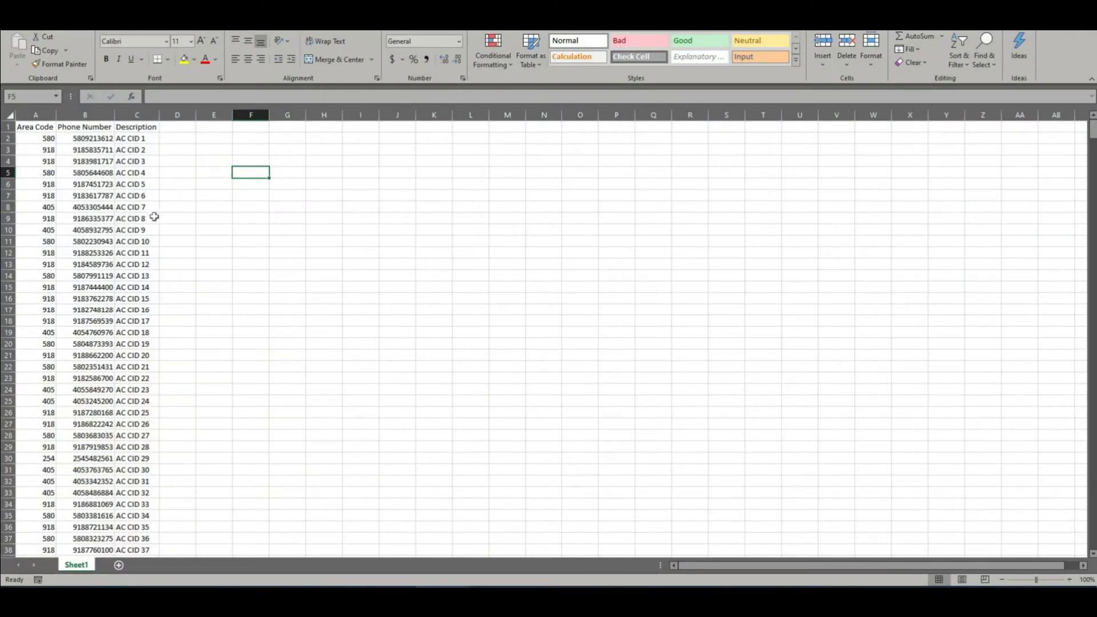
{"action": "mouse_move", "coordinate": [62, 139]}
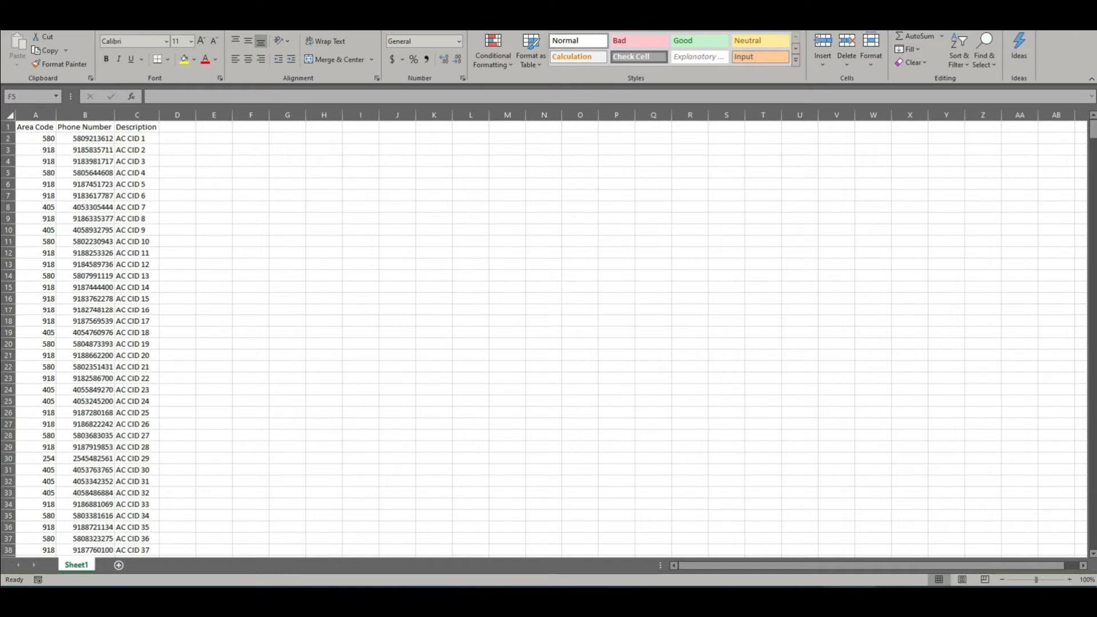
{"action": "mouse_move", "coordinate": [483, 353]}
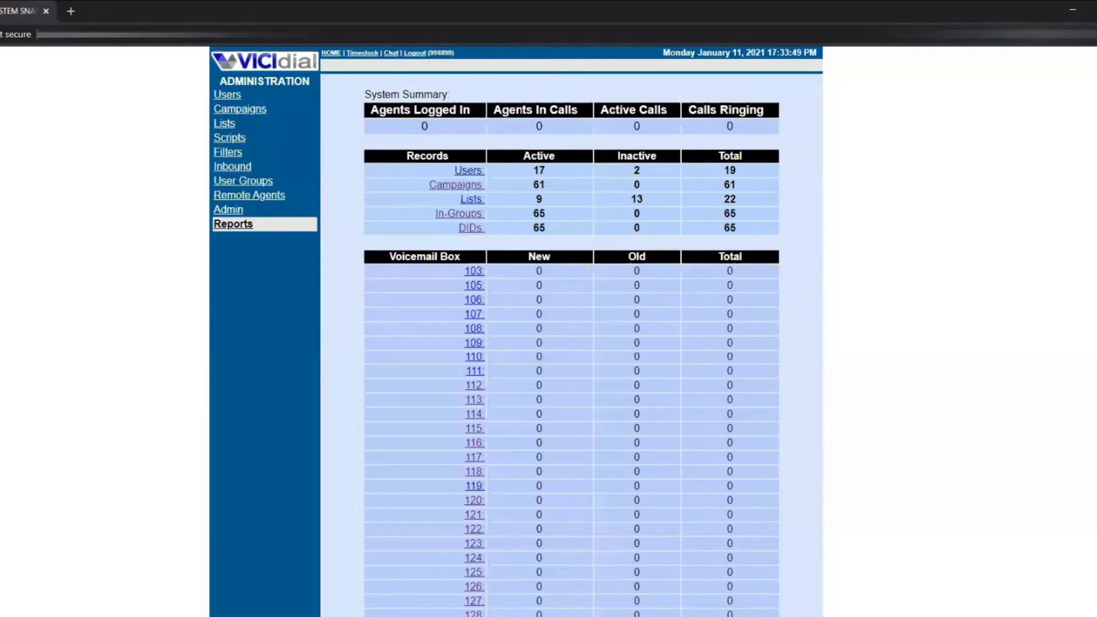
{"action": "mouse_move", "coordinate": [553, 408]}
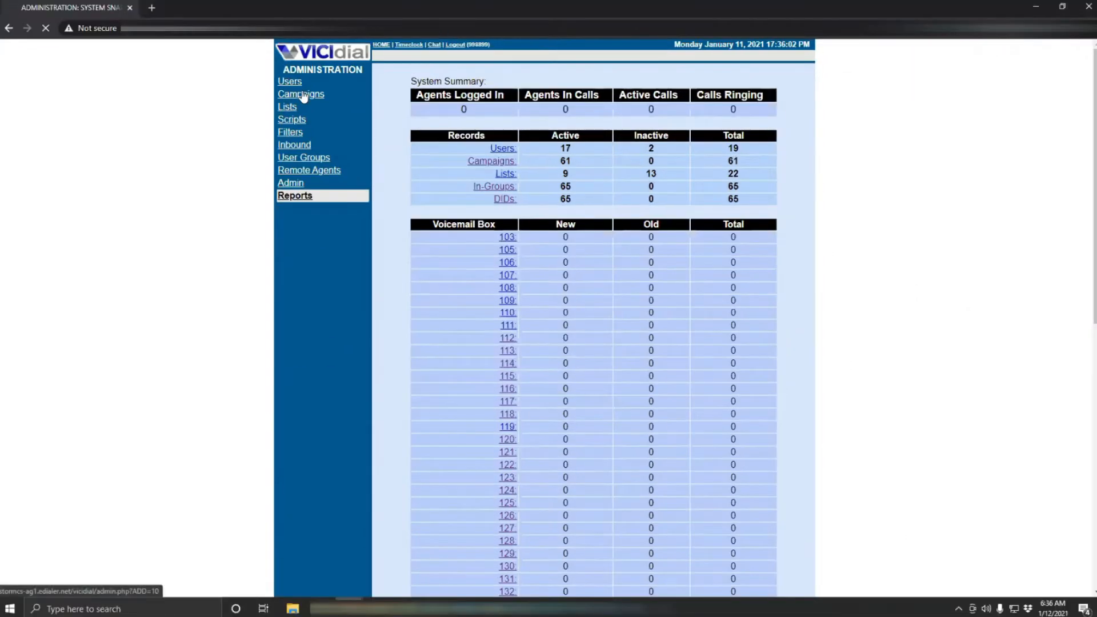
Step: Open campaign 103's settings from the campaigns list and scroll to its caller ID fields
{"action": "left_click", "coordinate": [300, 93]}
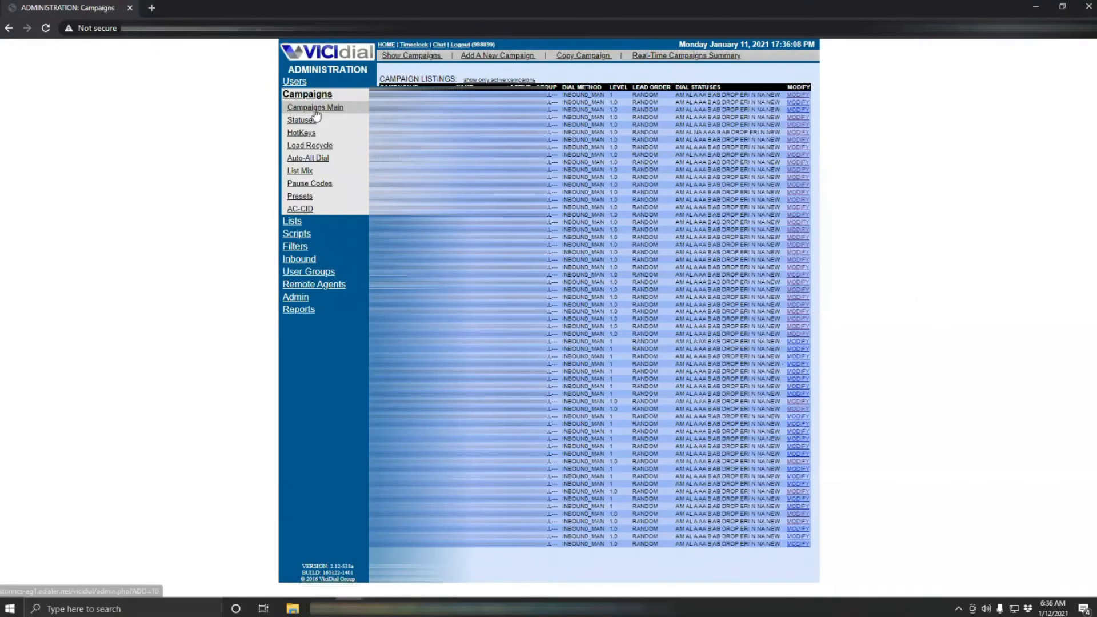
{"action": "left_click", "coordinate": [798, 95]}
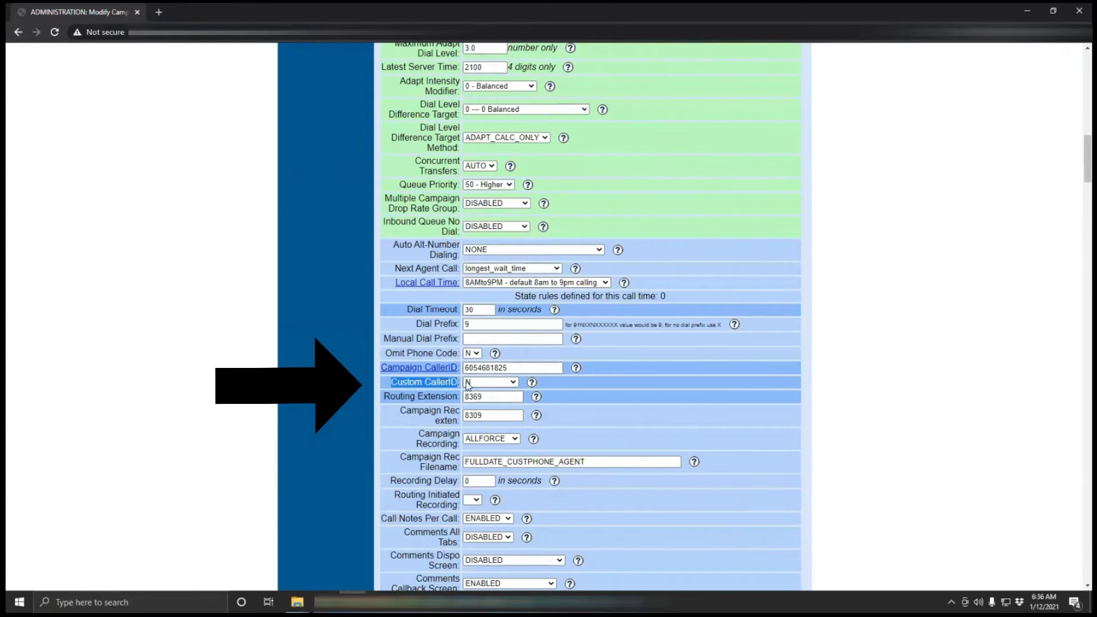
{"action": "scroll", "scroll_direction": "down", "scroll_amount": 3}
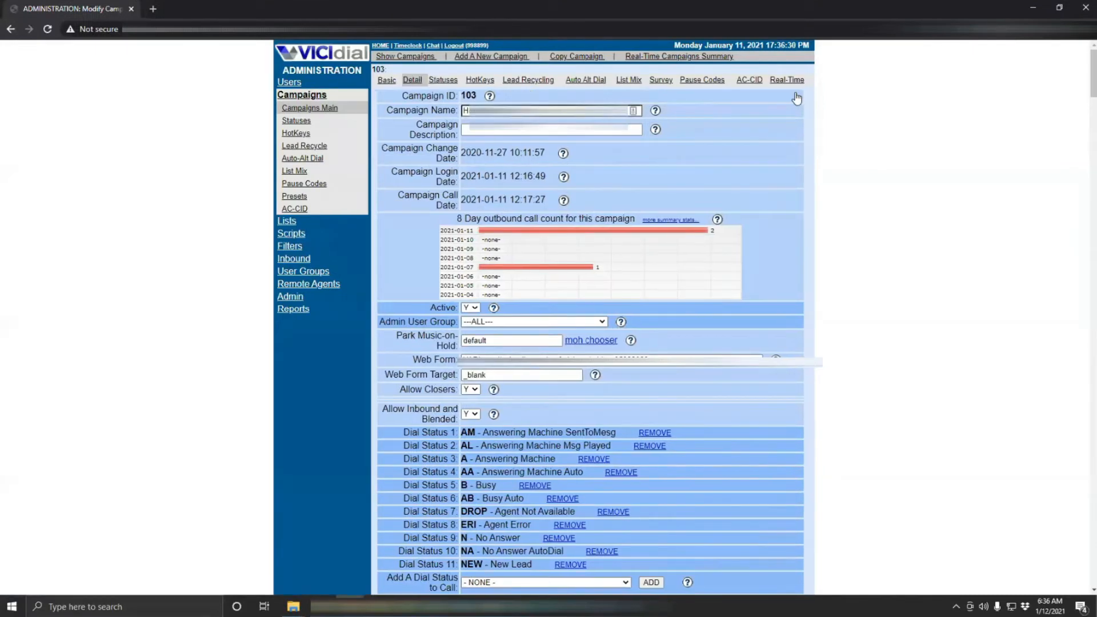
{"action": "left_click", "coordinate": [294, 209]}
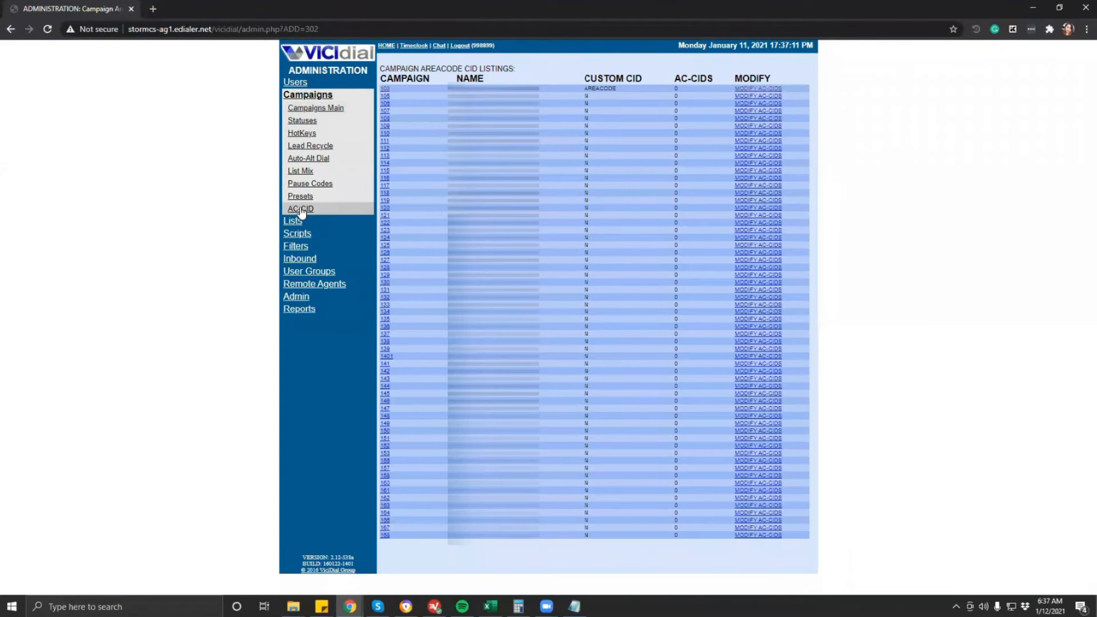
{"action": "mouse_move", "coordinate": [286, 204]}
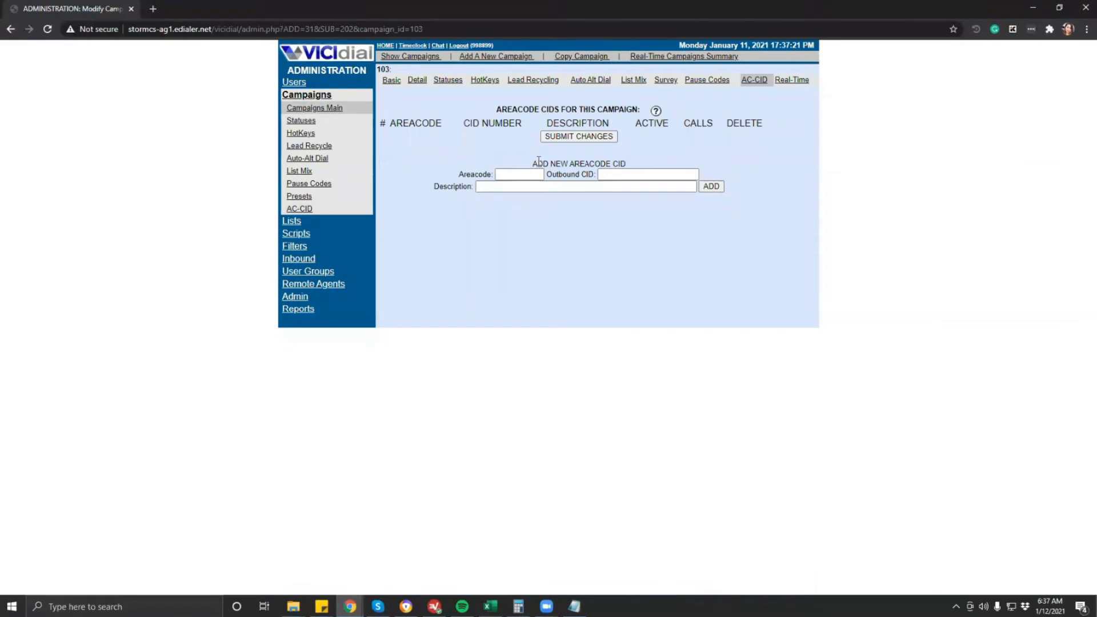
{"action": "left_click", "coordinate": [518, 174]}
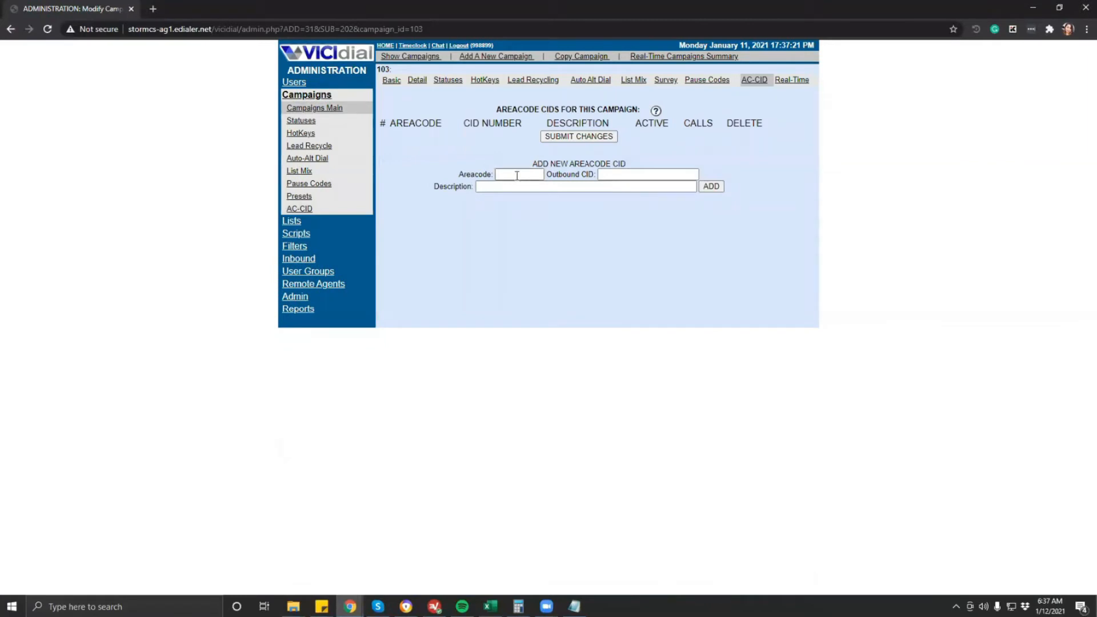
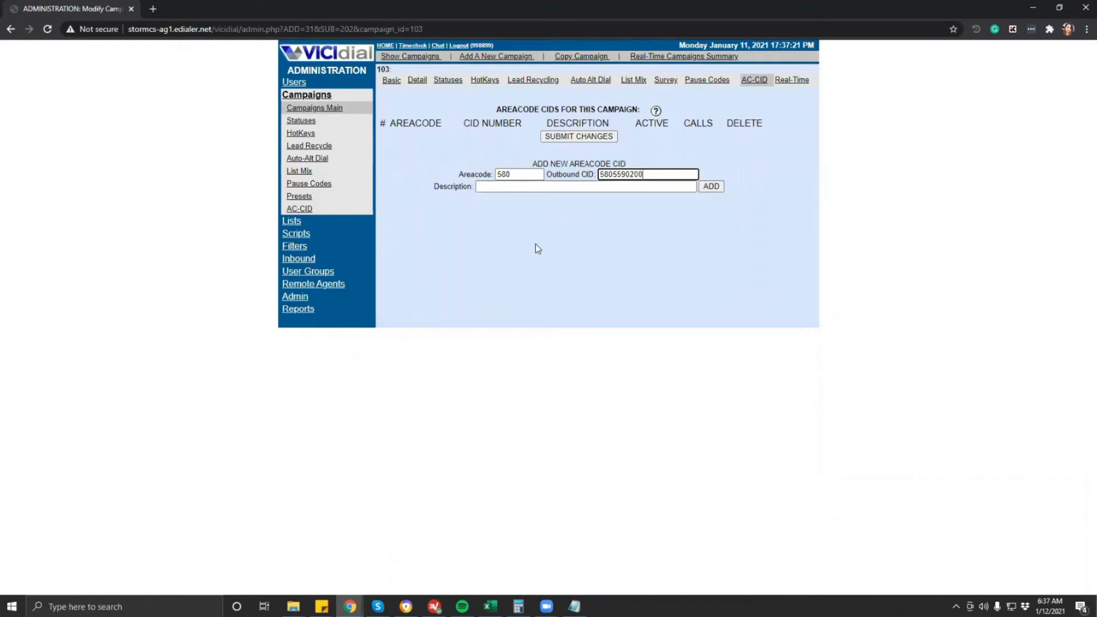
{"action": "mouse_move", "coordinate": [530, 206]}
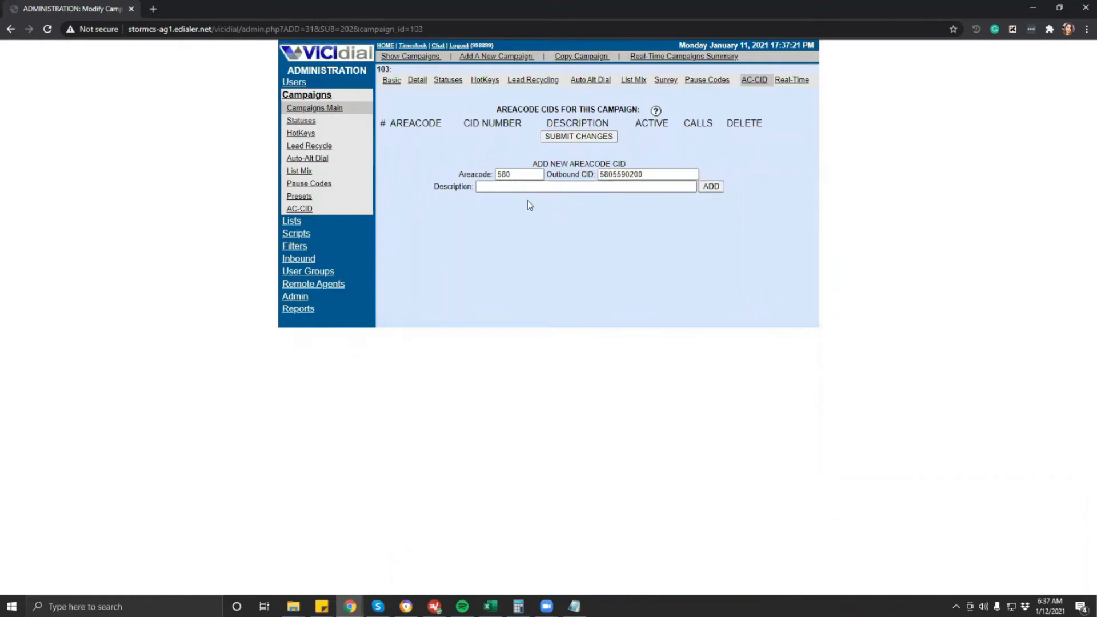
{"action": "mouse_move", "coordinate": [614, 222]}
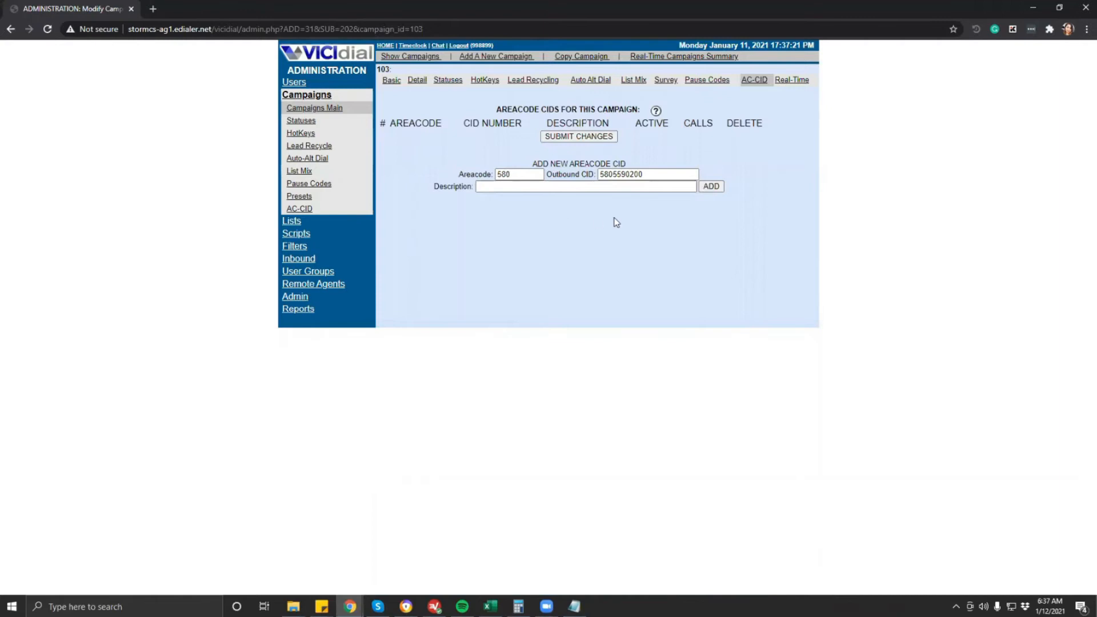
{"action": "mouse_move", "coordinate": [549, 117]}
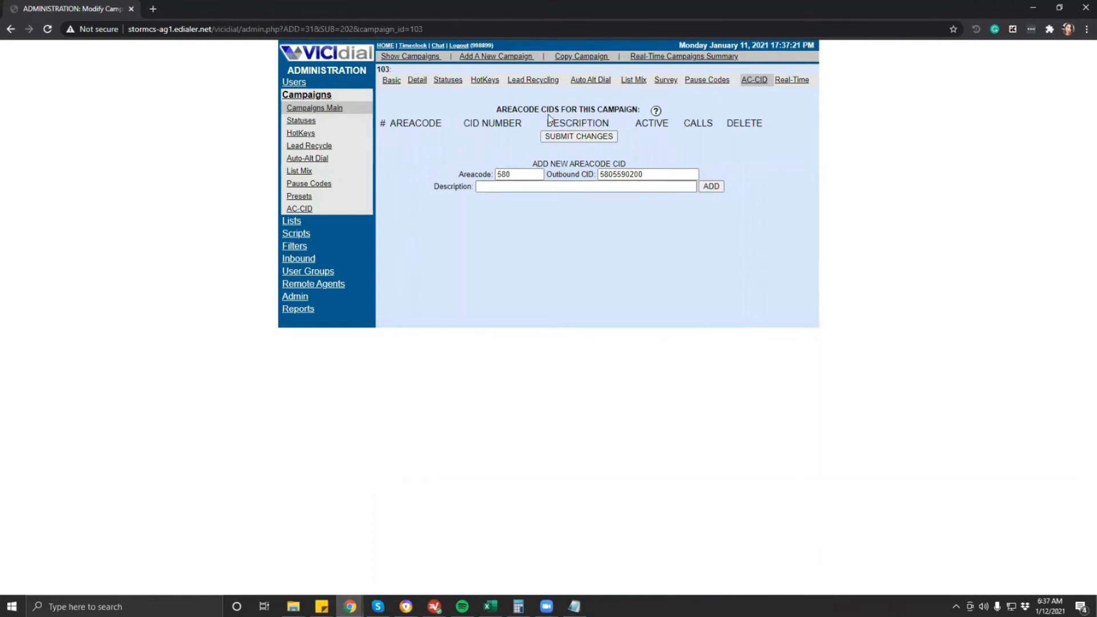
Step: Add the 580 area-code caller ID and tick the first two entries active
{"action": "left_click", "coordinate": [711, 187]}
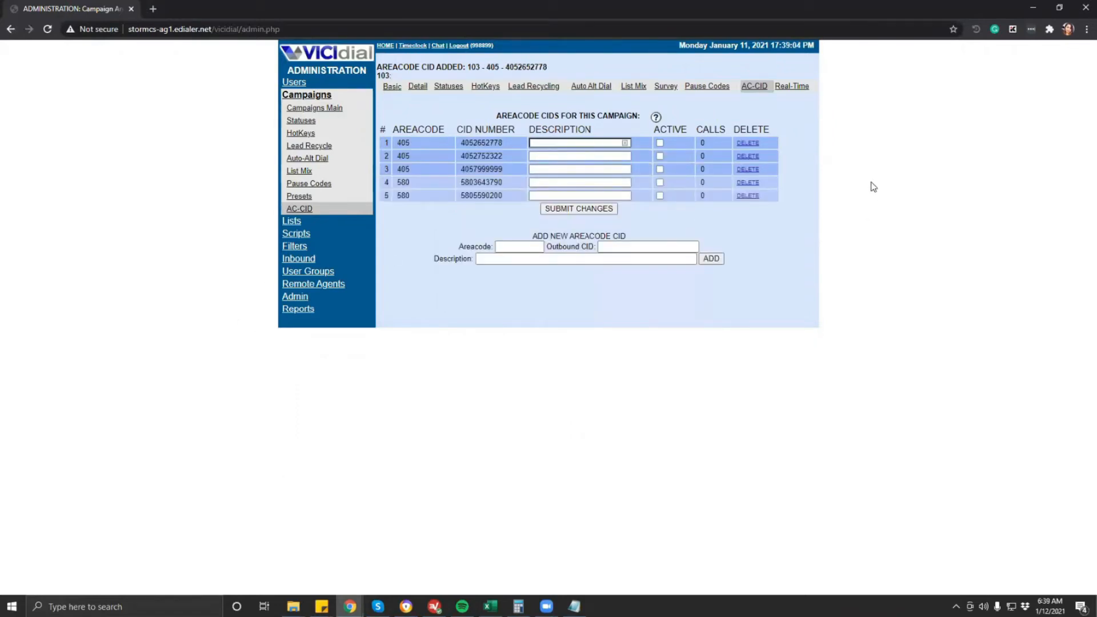
{"action": "left_click", "coordinate": [659, 142]}
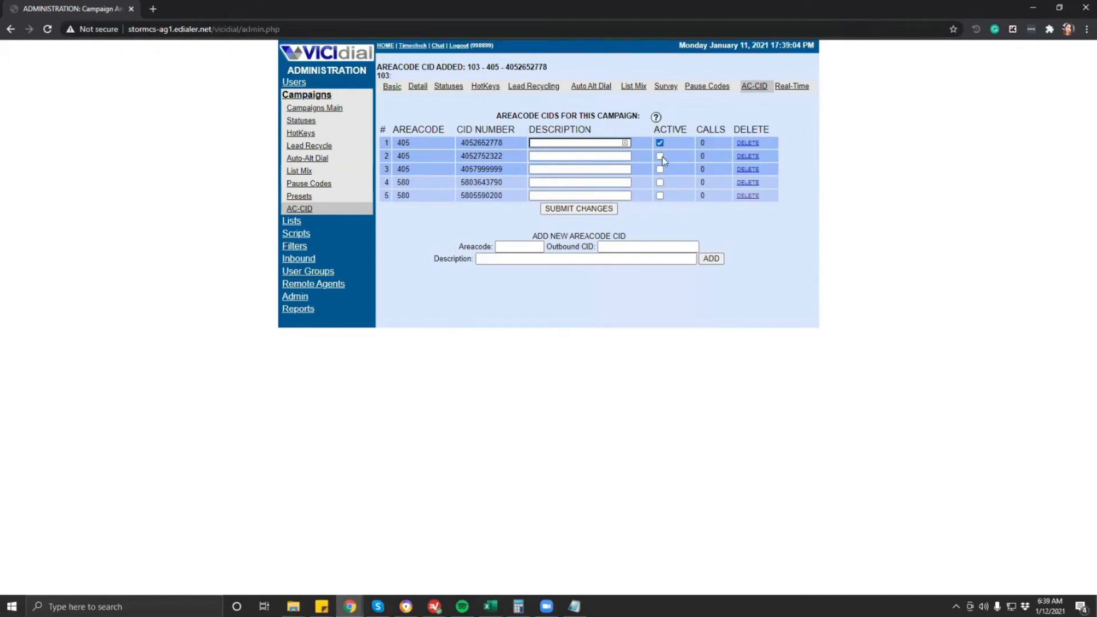
{"action": "left_click", "coordinate": [659, 169]}
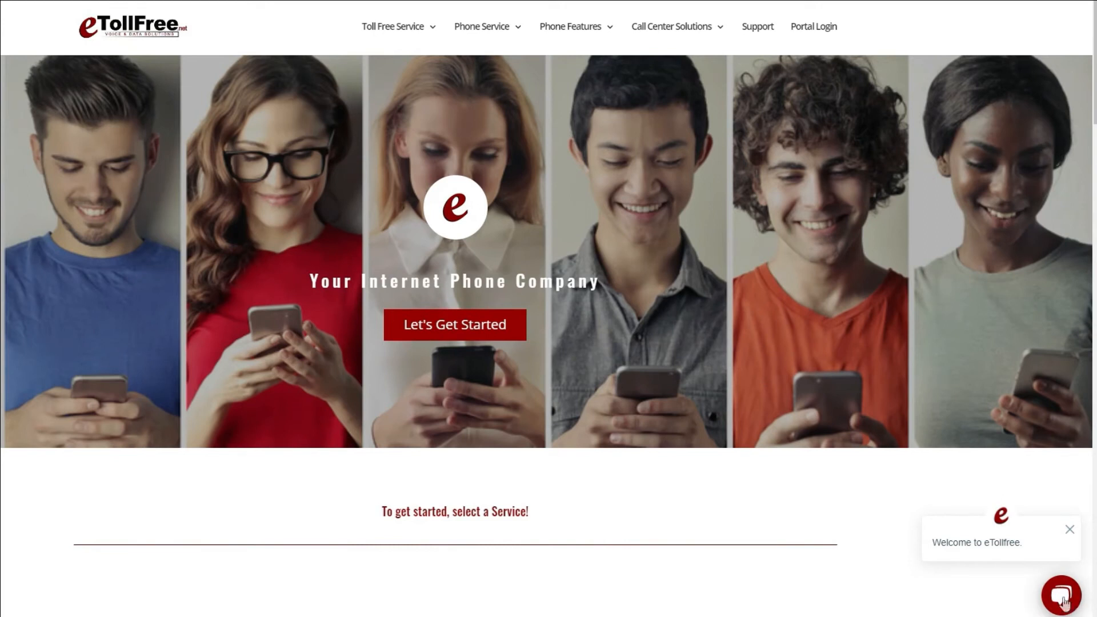
Step: Send "Hi! I need help" through the eTollFree support chat
{"action": "left_click", "coordinate": [1060, 596]}
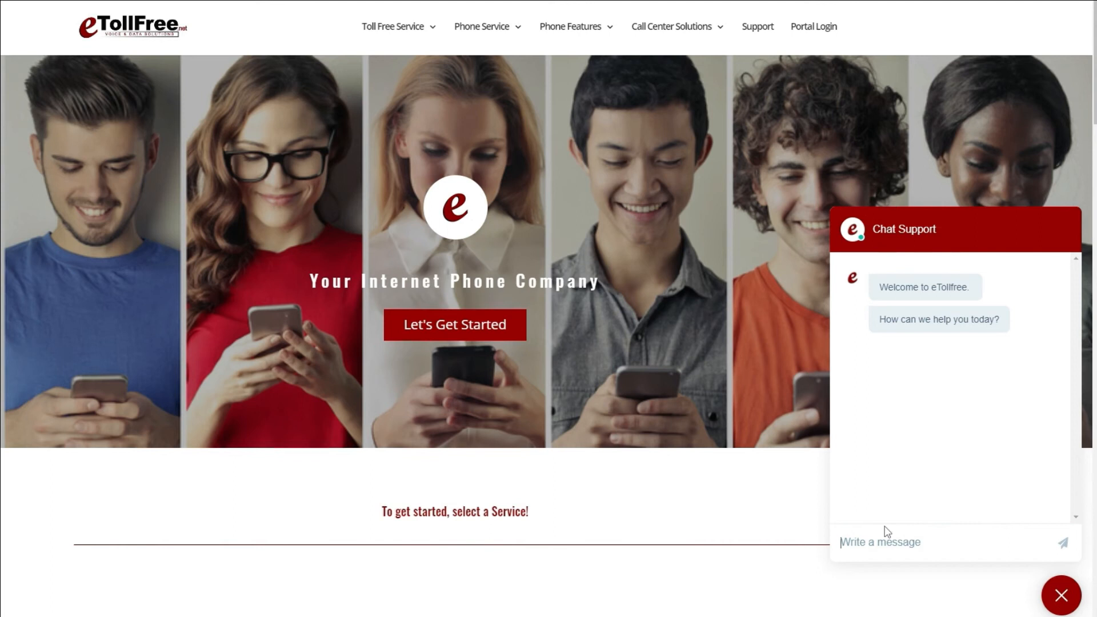
{"action": "type", "text": "Hi! I nee"}
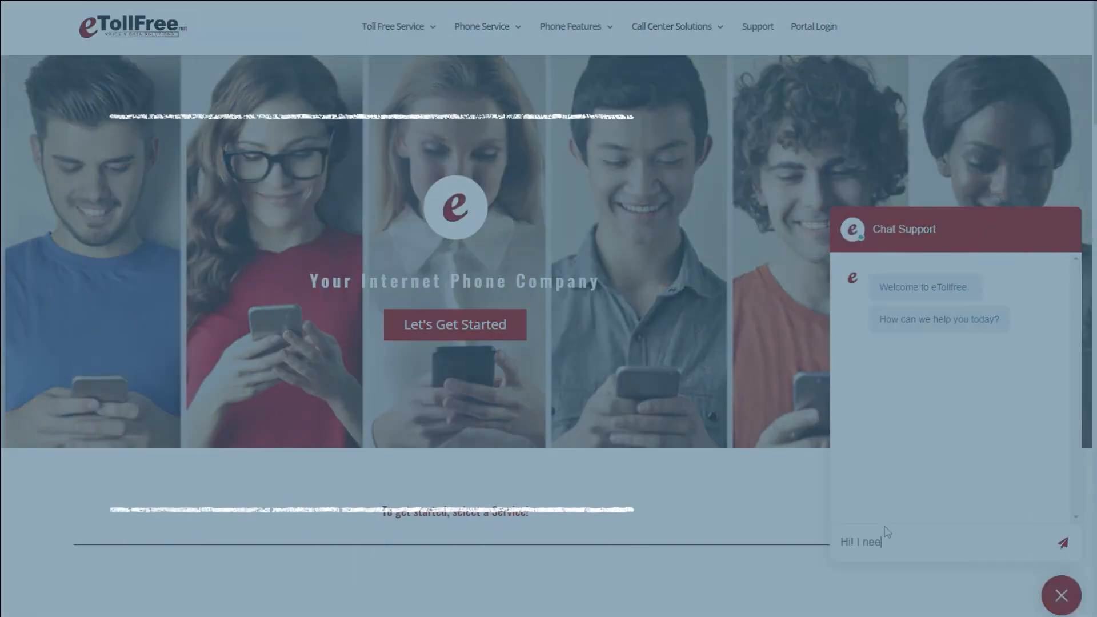
{"action": "type", "text": "d help"}
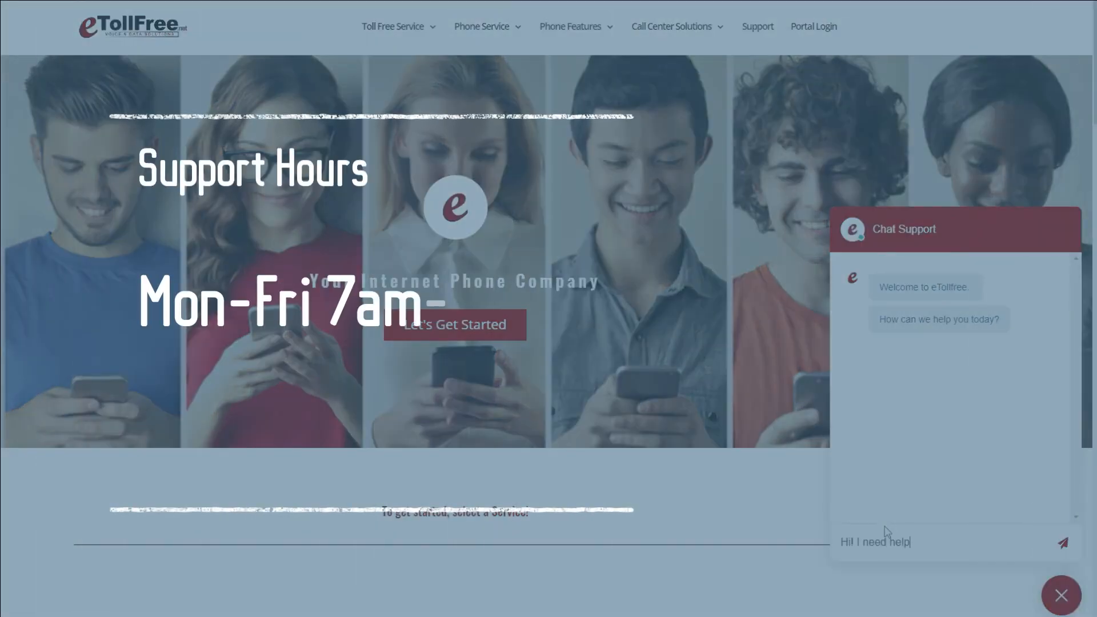
{"action": "left_click", "coordinate": [1062, 543]}
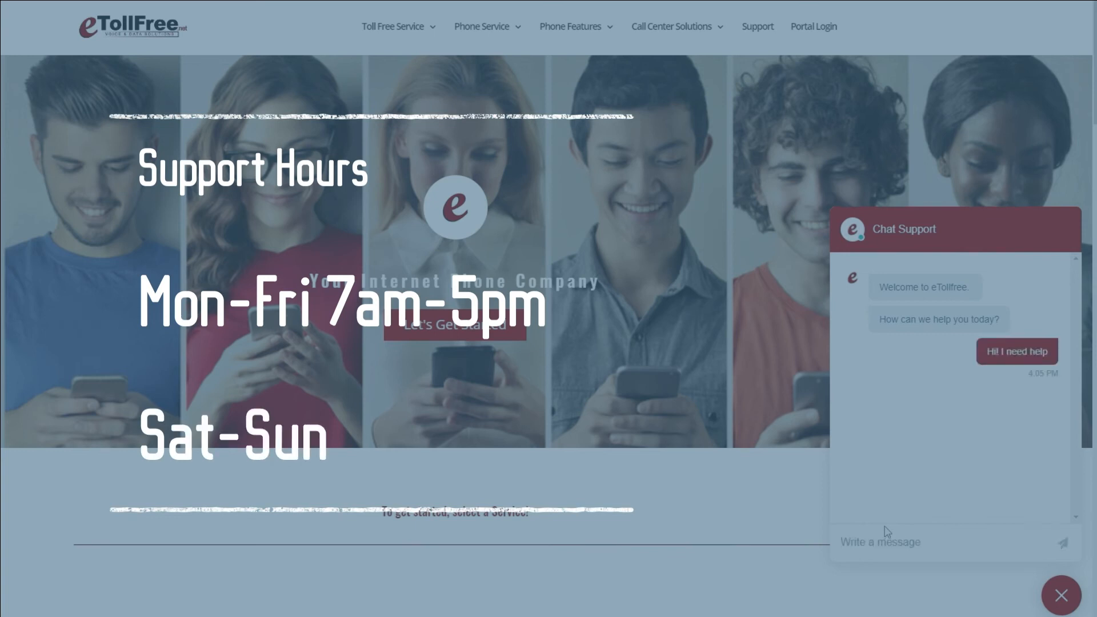